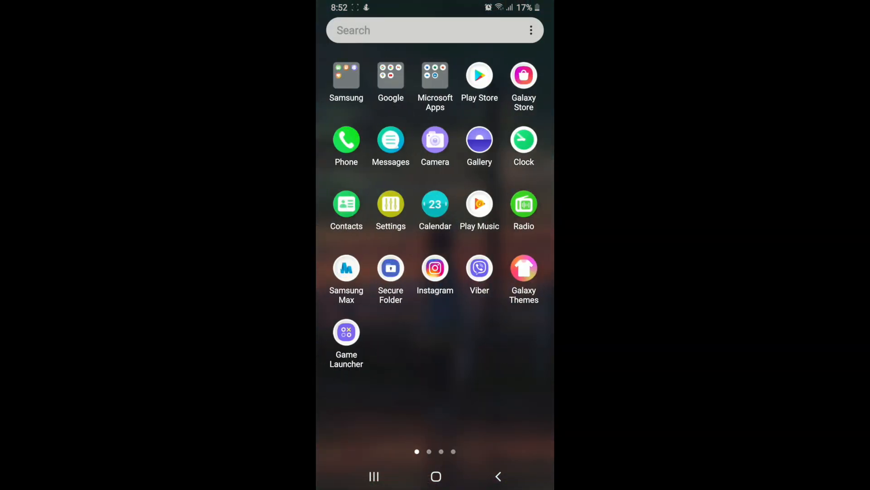
Reach Telegram's app info page through Settings > Apps.
click(390, 202)
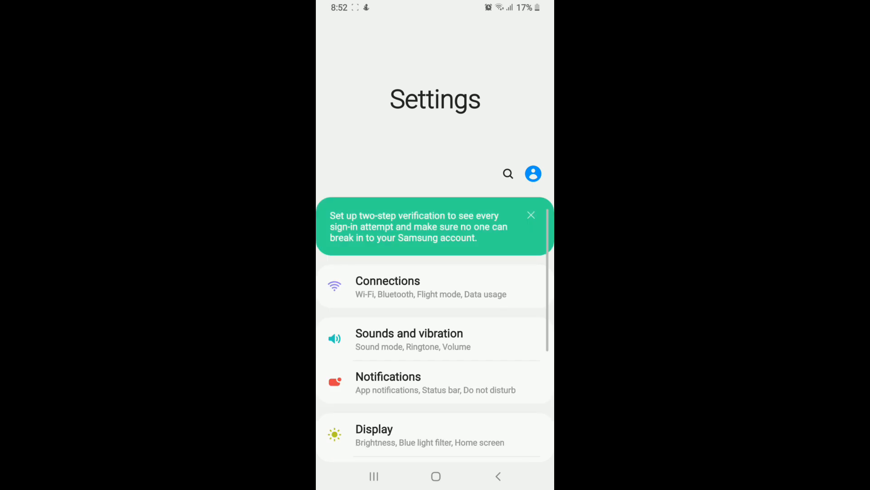
scroll(down, 3)
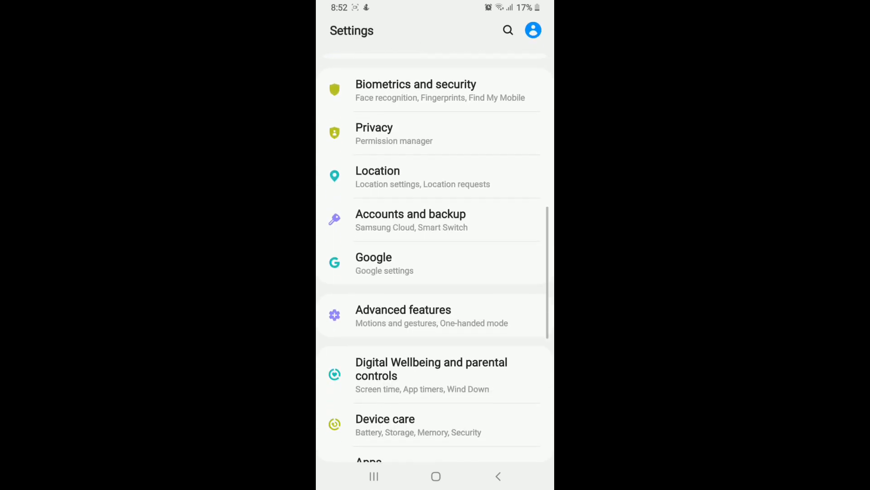
click(369, 460)
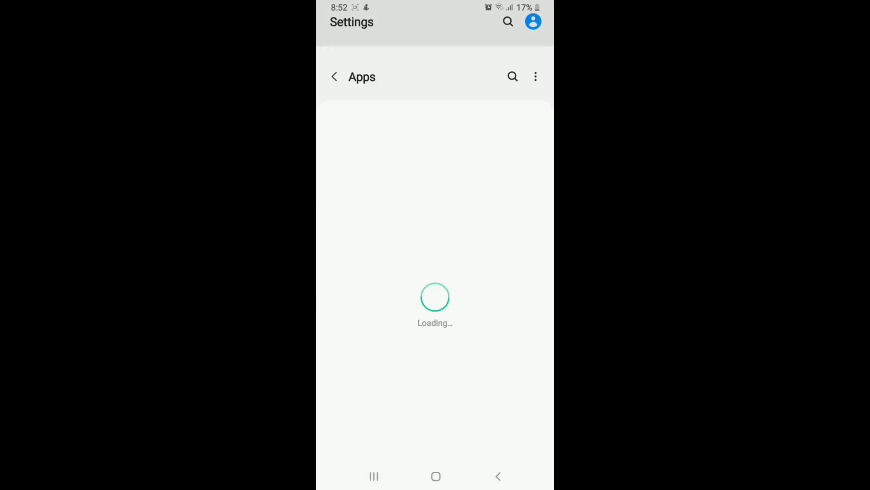
click(511, 77)
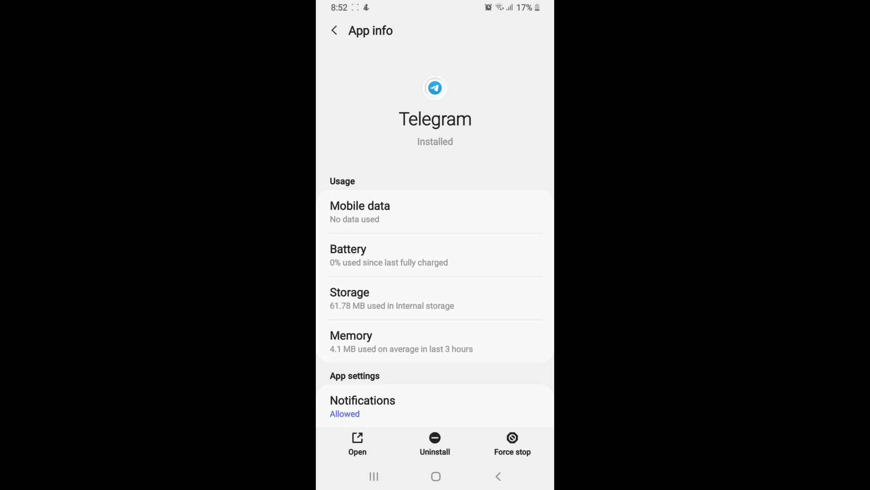
Force stop Telegram and confirm the prompt with OK.
click(512, 444)
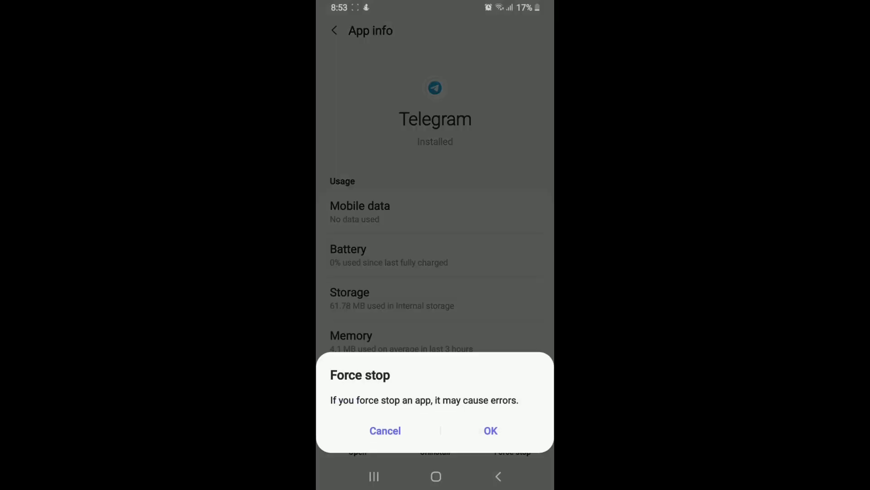
click(384, 430)
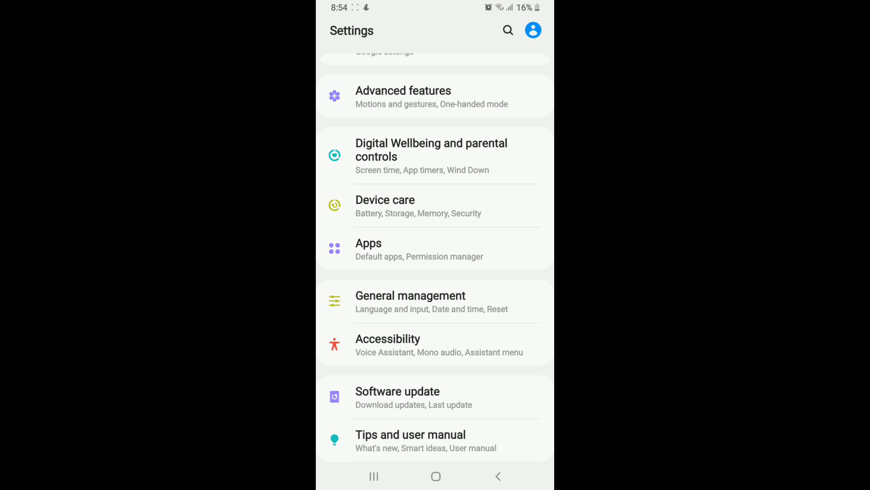
Search settings for 'tel', reach Telegram's app info and view its Permissions.
text(tel)
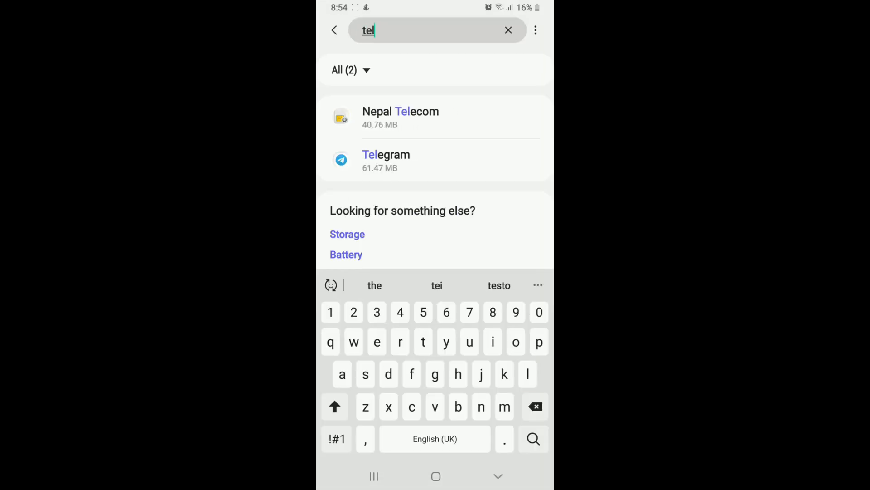
click(386, 160)
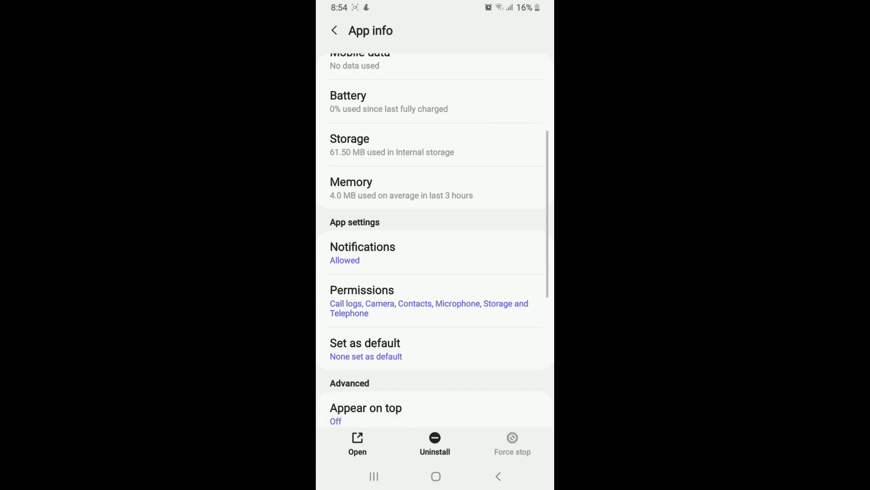
scroll(down, 3)
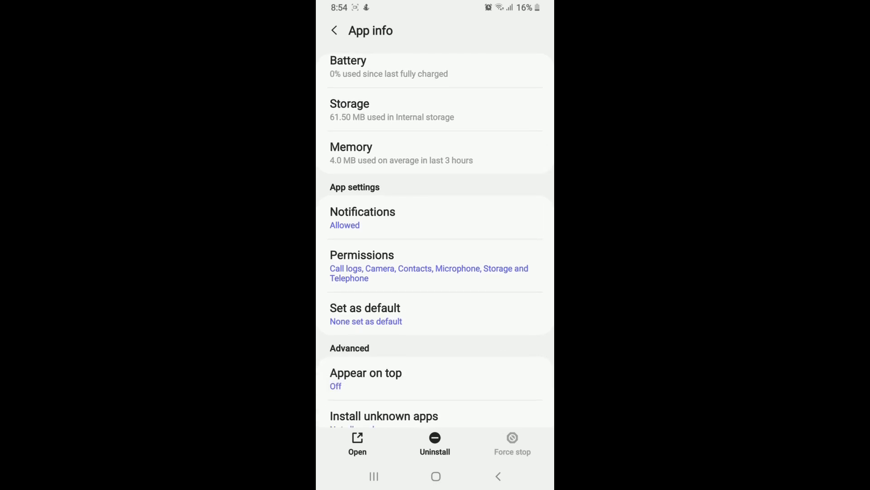
click(362, 254)
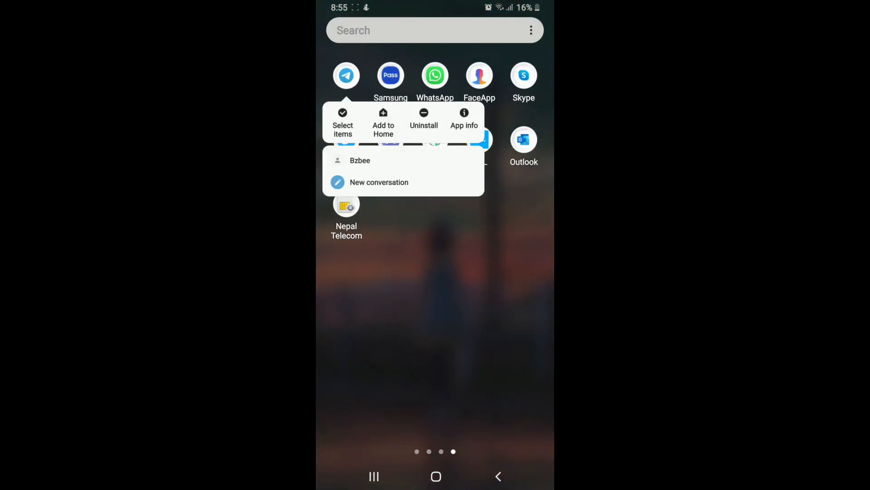
Uninstall Telegram from its shortcut menu and confirm with OK.
click(423, 117)
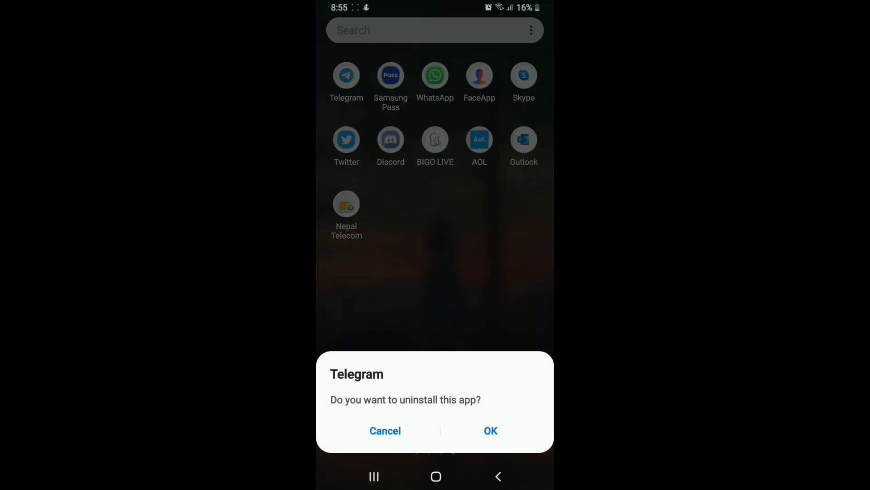
click(385, 430)
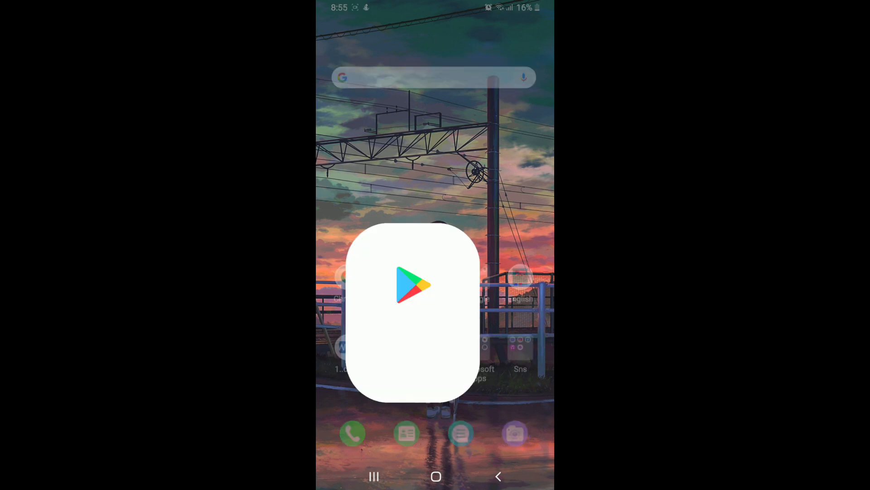
Choose the Telegram listing from the search and start its install.
click(414, 286)
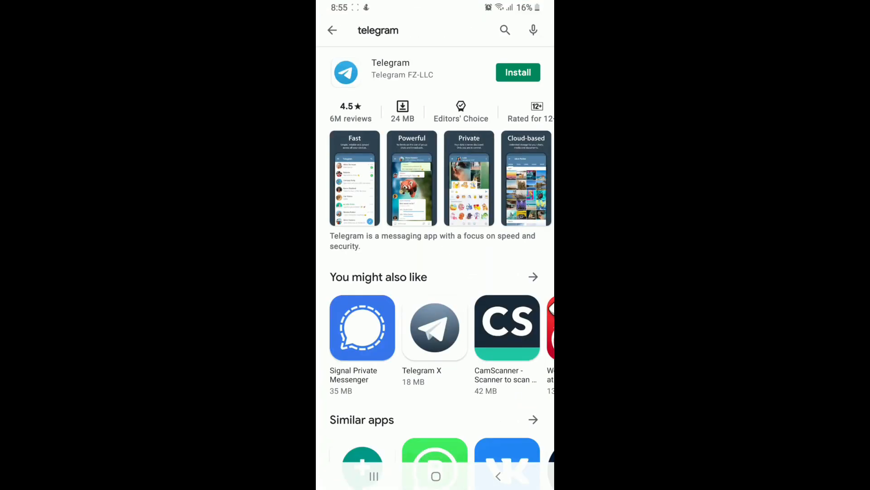
click(518, 72)
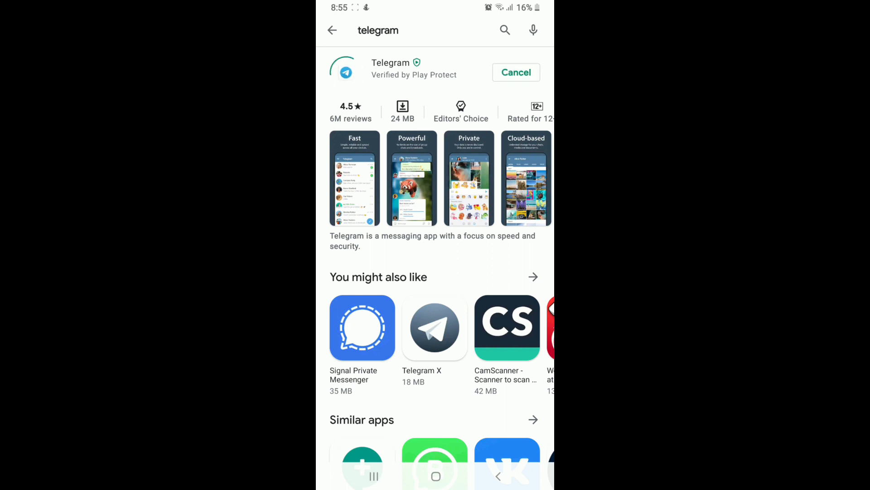